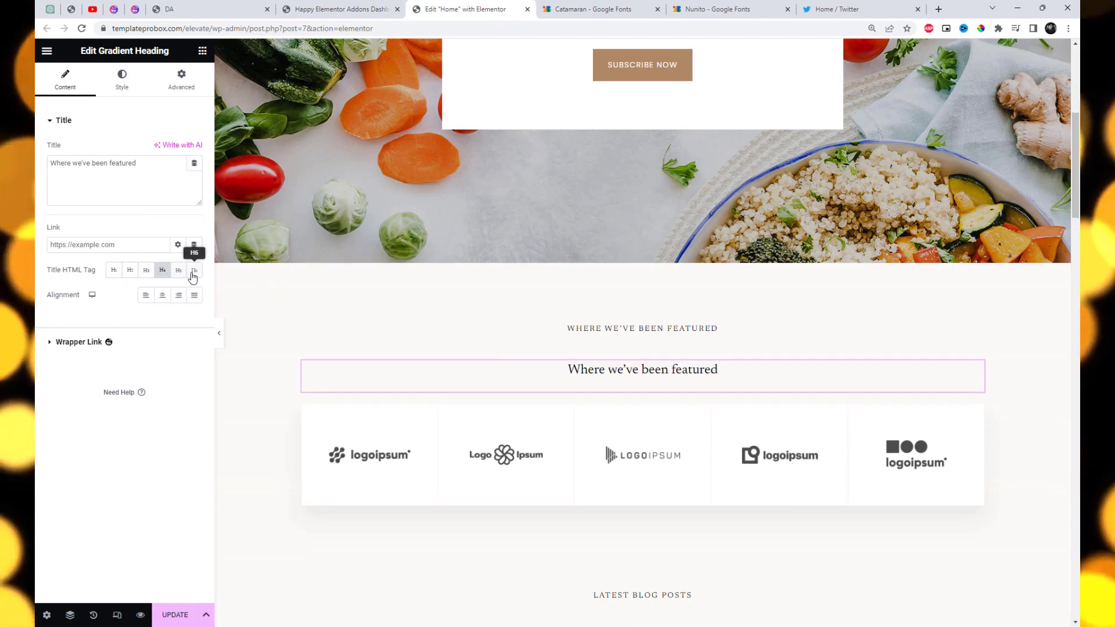
- Set the heading typography to Nunito, weight 900 (Black), size 82px
click(121, 79)
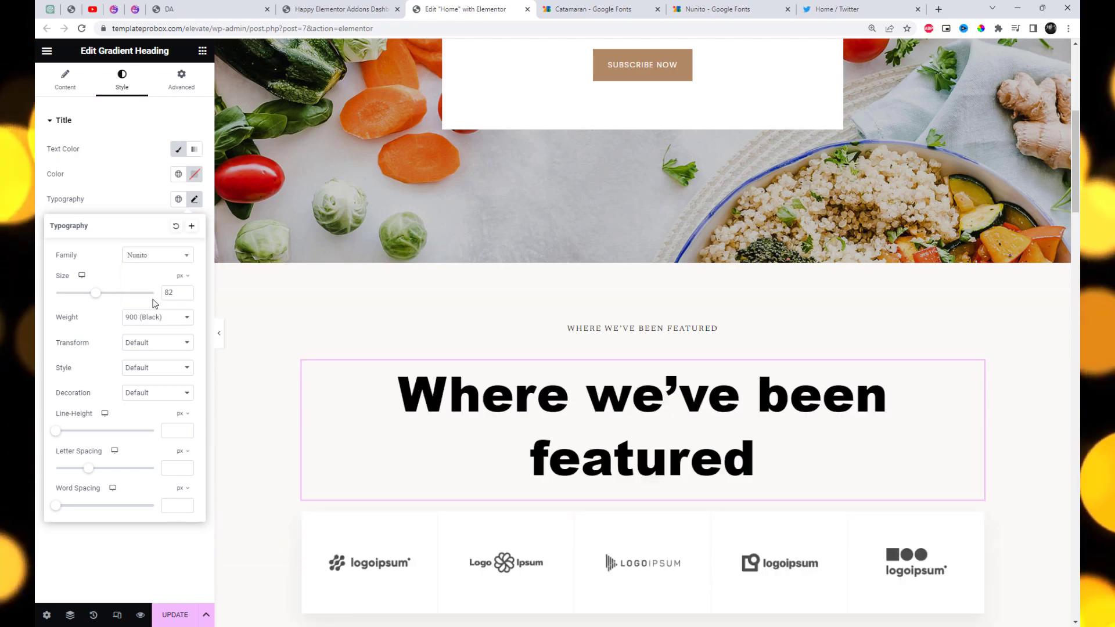
- Reduce the heading font size so 'Where we've been featured' fits on one line
click(177, 173)
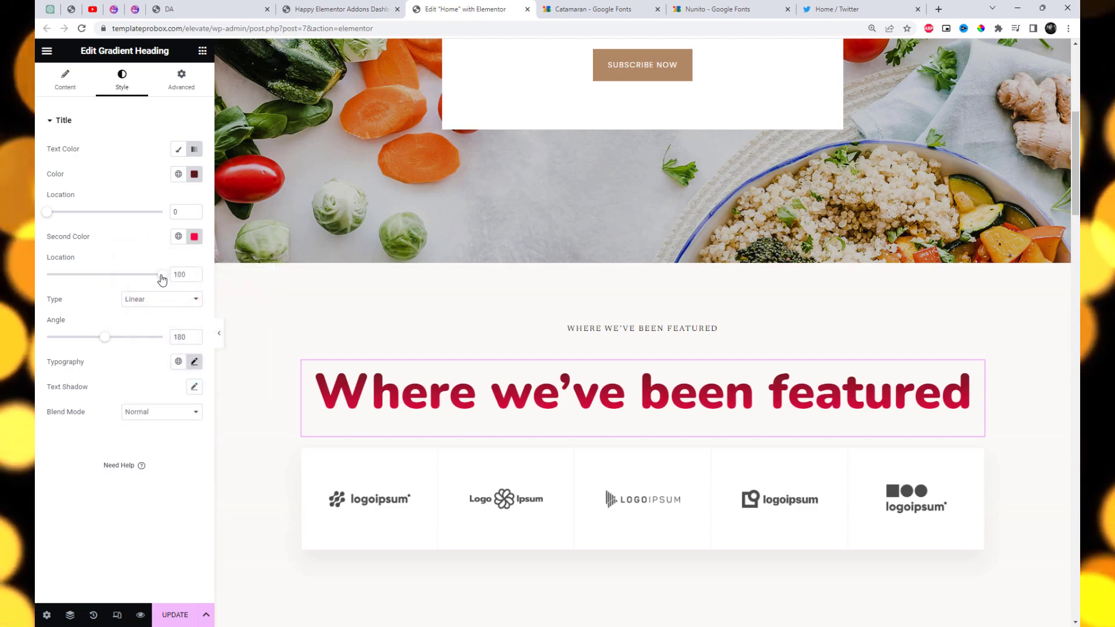